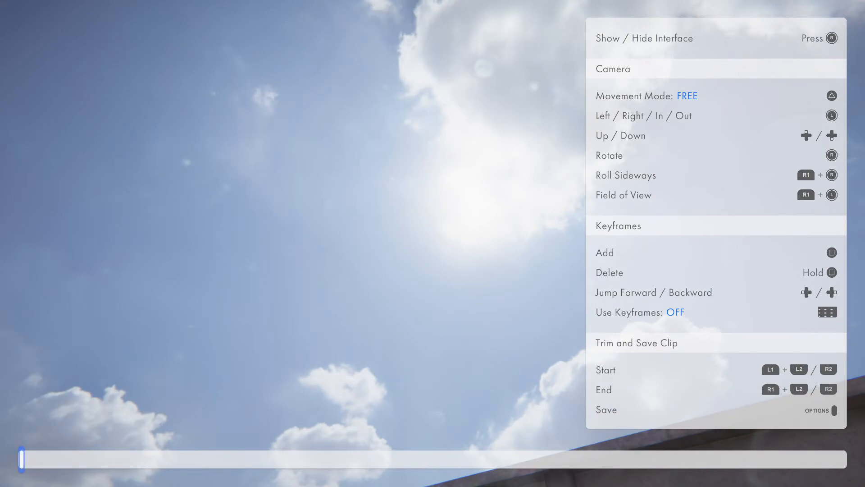
Scrub the timeline slider slightly forward from the clip's start, keeping the sky-and-sun framing.
{"action": "left_click_drag", "start_coordinate": [22, 458], "coordinate": [78, 457]}
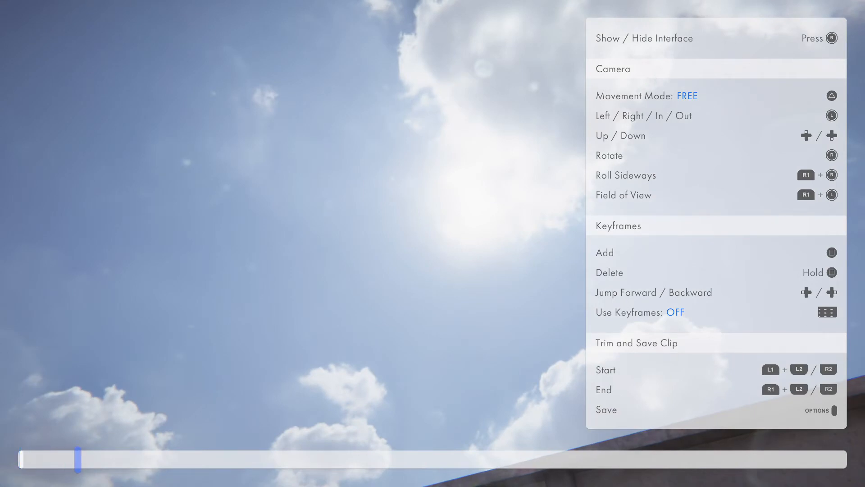